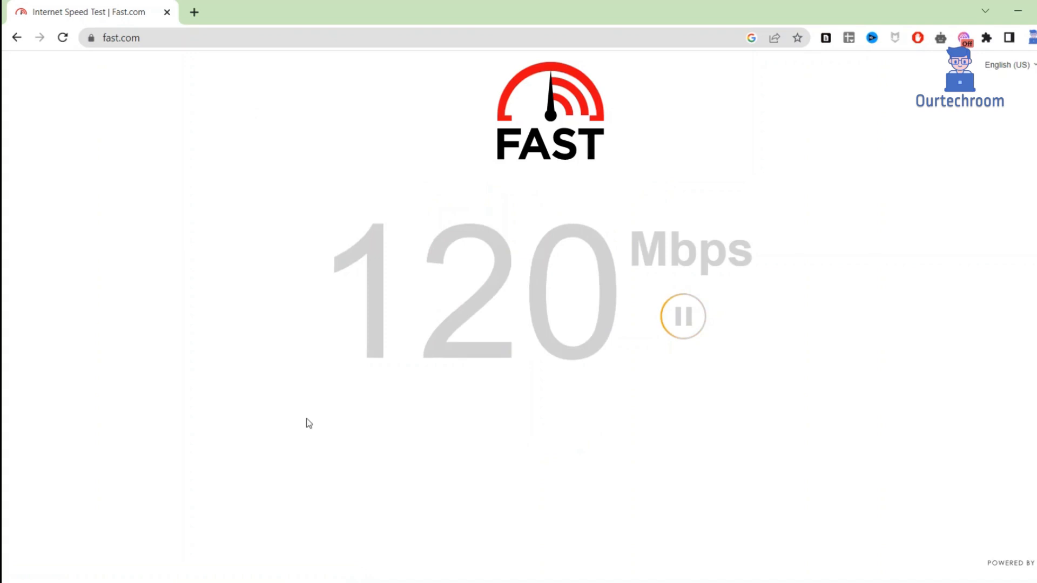
mouse_move(857, 464)
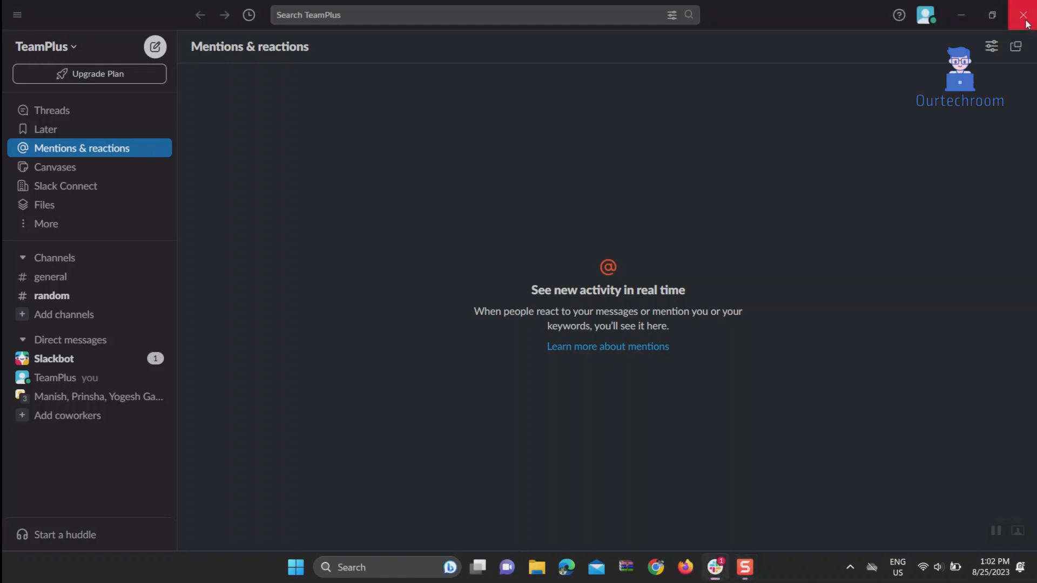
Close Slack and relaunch it from the taskbar search by searching 'slack'
left_click(1024, 14)
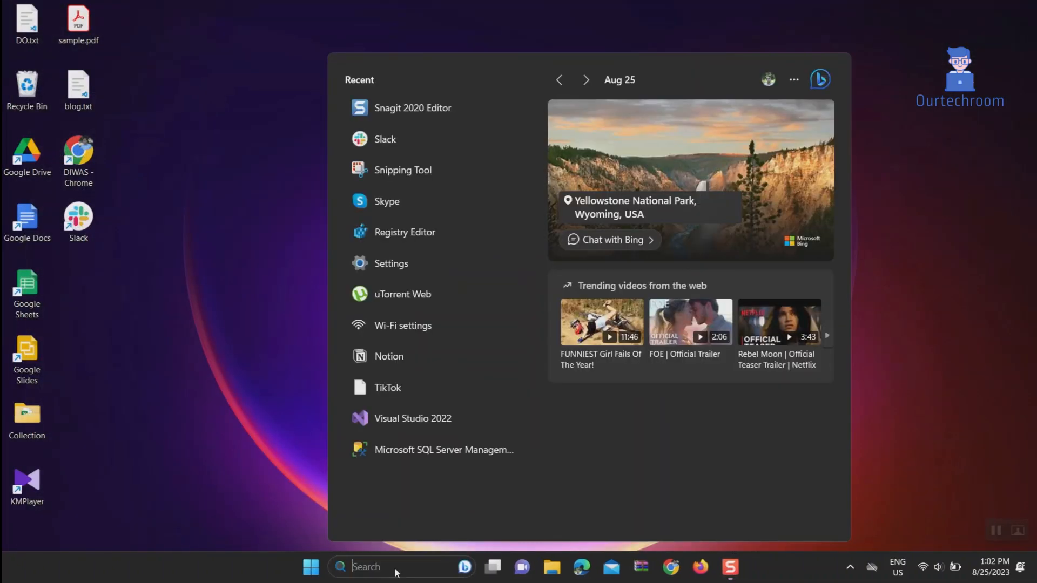
type("slack")
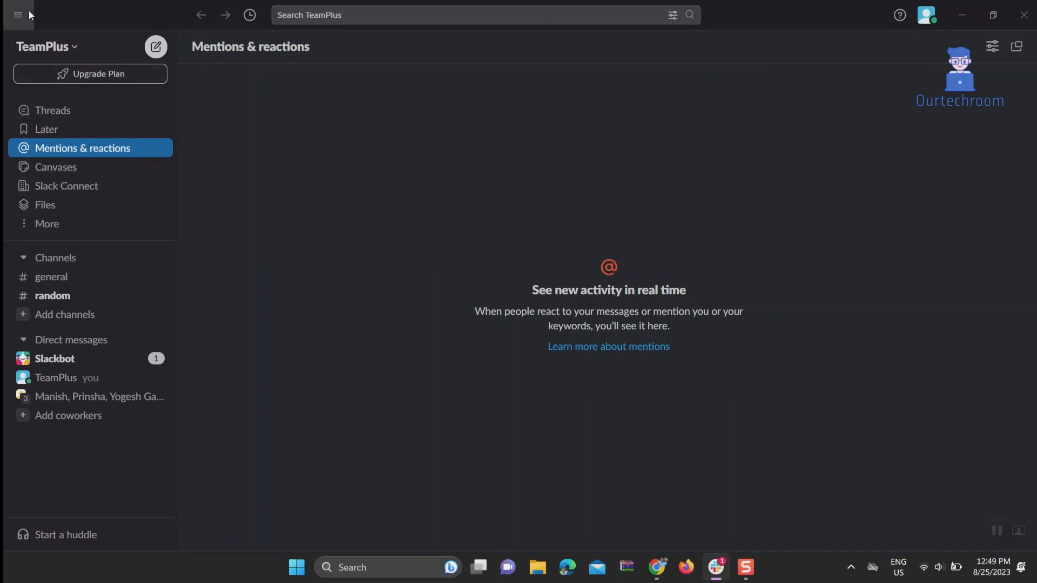
Run Help > Check for Updates and dismiss the 'You're all good' confirmation
left_click(18, 14)
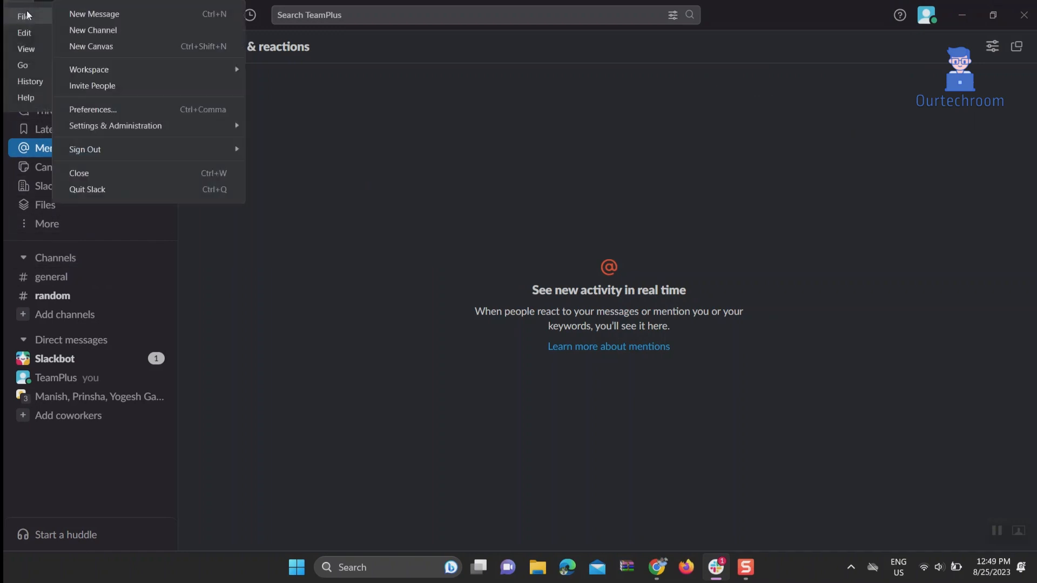
left_click(26, 97)
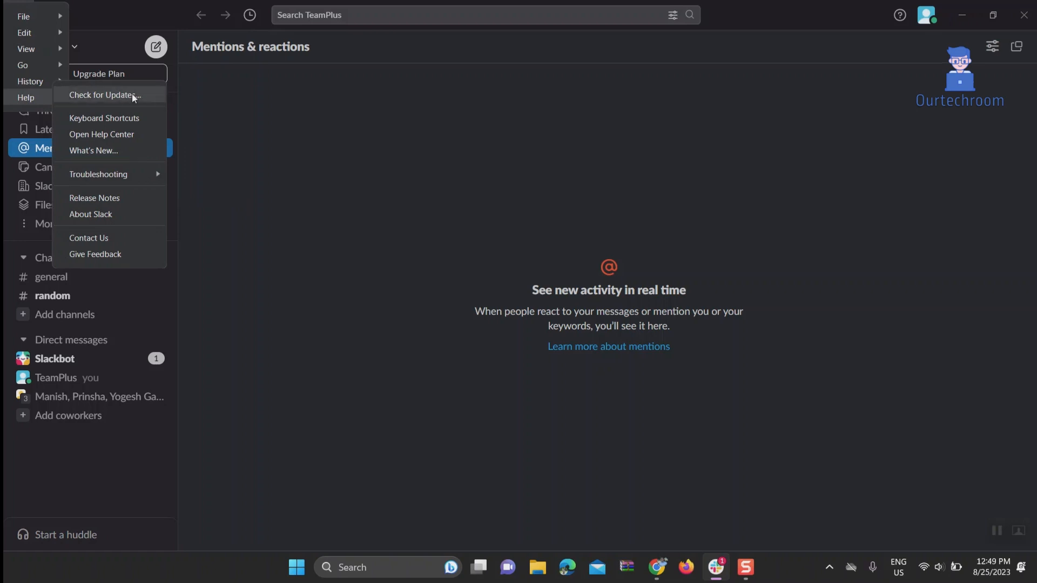
left_click(103, 96)
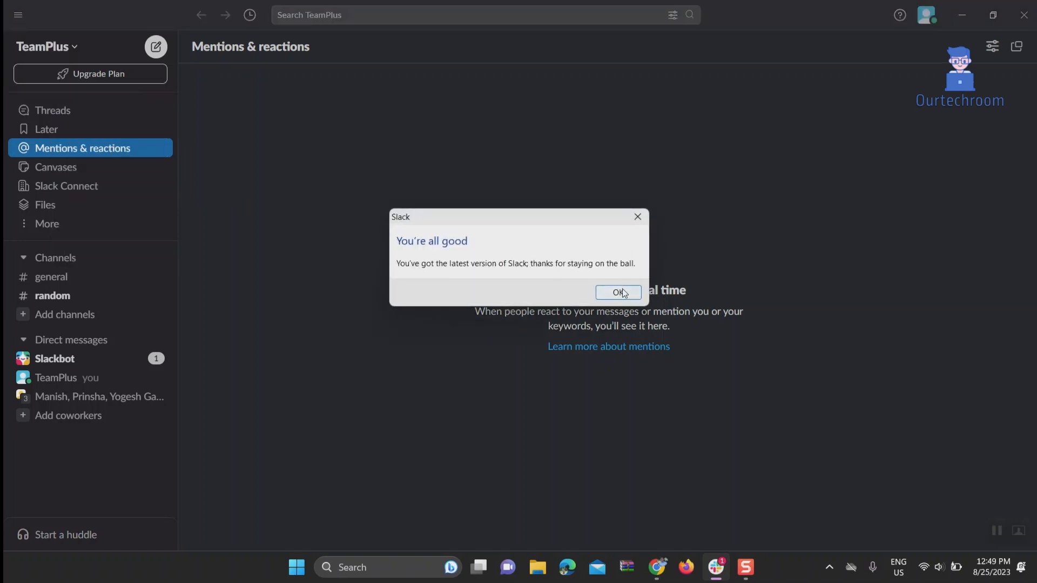
left_click(618, 293)
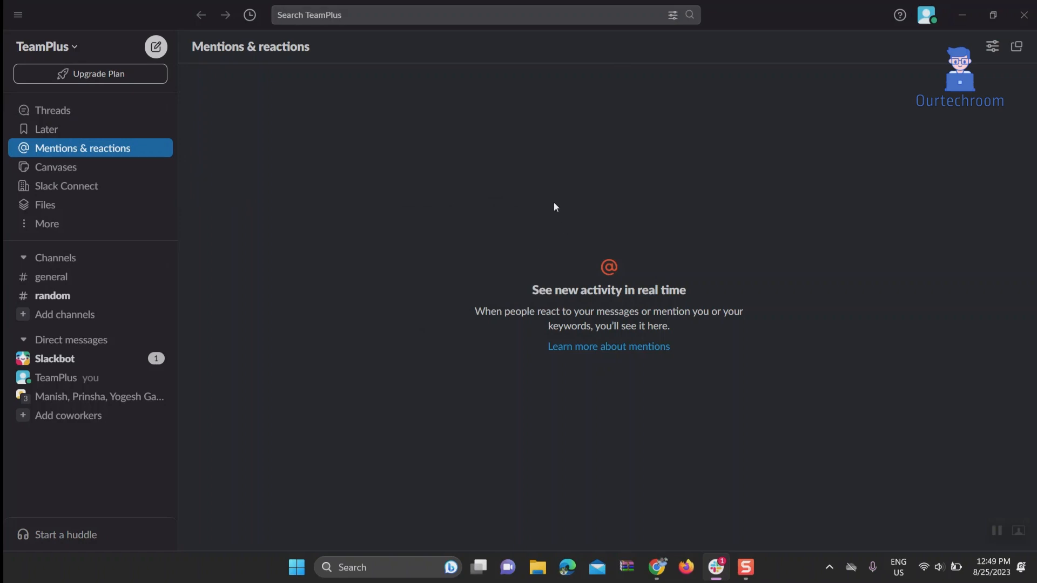
mouse_move(538, 138)
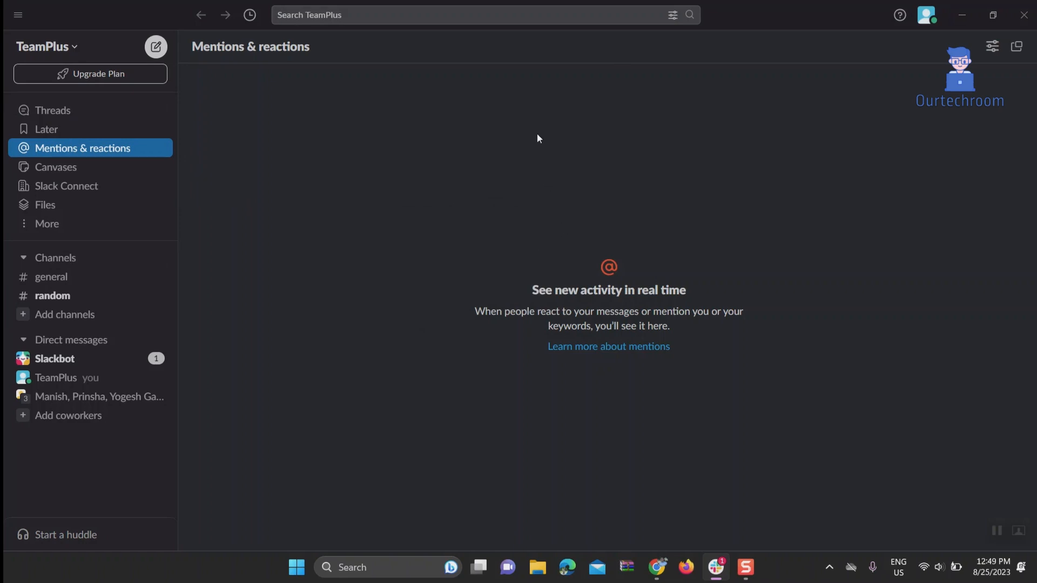